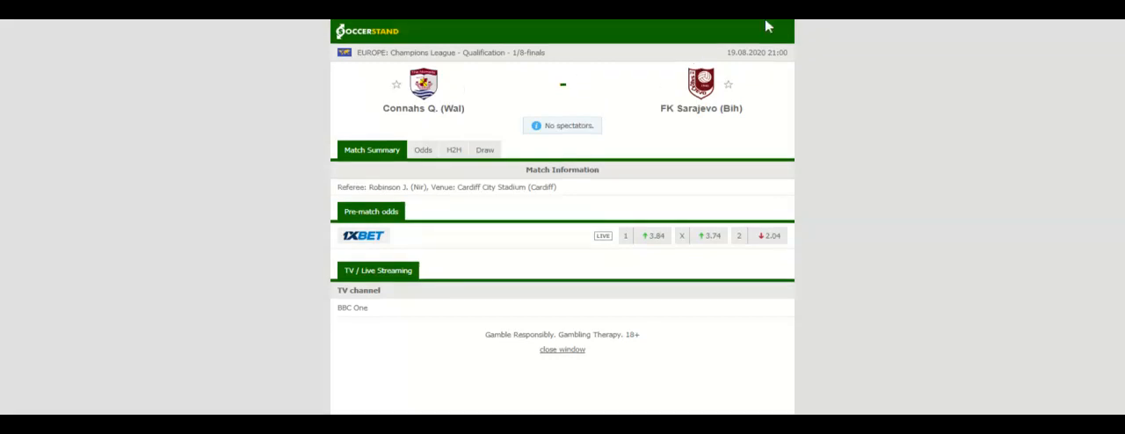
View the head-to-head history with each team's recent match results.
{"action": "left_click", "coordinate": [453, 151]}
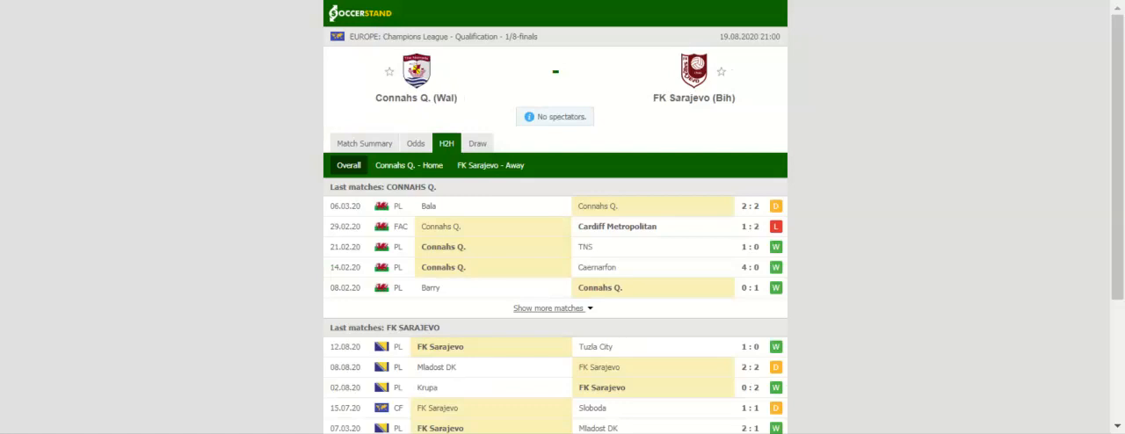
Show the full-time 1X2 odds from bet365, 1xbet, comeon and William Hill.
{"action": "left_click", "coordinate": [415, 144]}
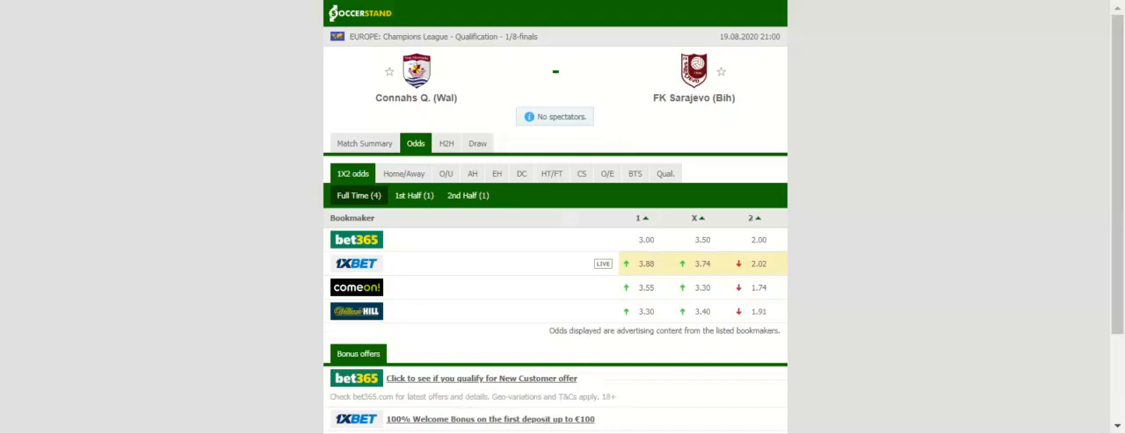
Show the Asian handicap odds from 1xbet and comeon, grouped by handicap line.
{"action": "left_click", "coordinate": [470, 172]}
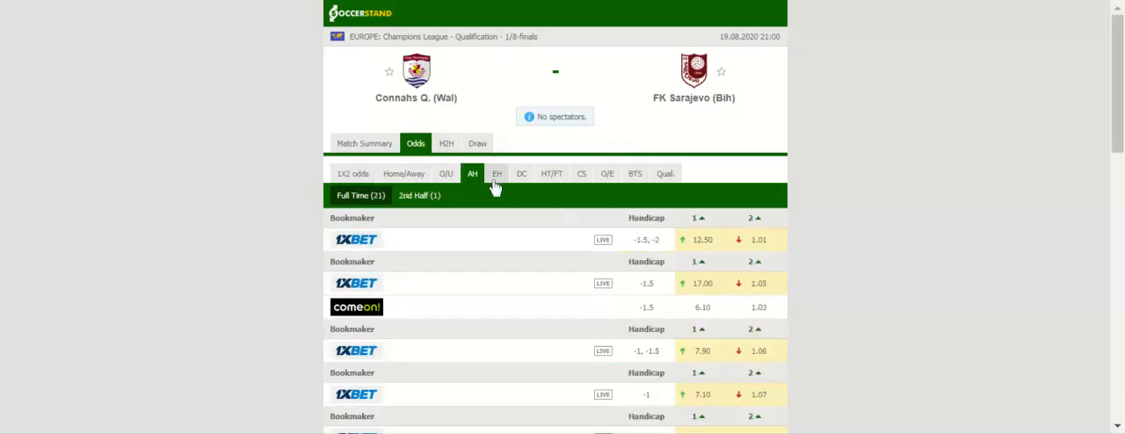
Show comeon's European handicap 1, X, 2 prices for lines -3, -2, -1, 1 and 2.
{"action": "left_click", "coordinate": [495, 172]}
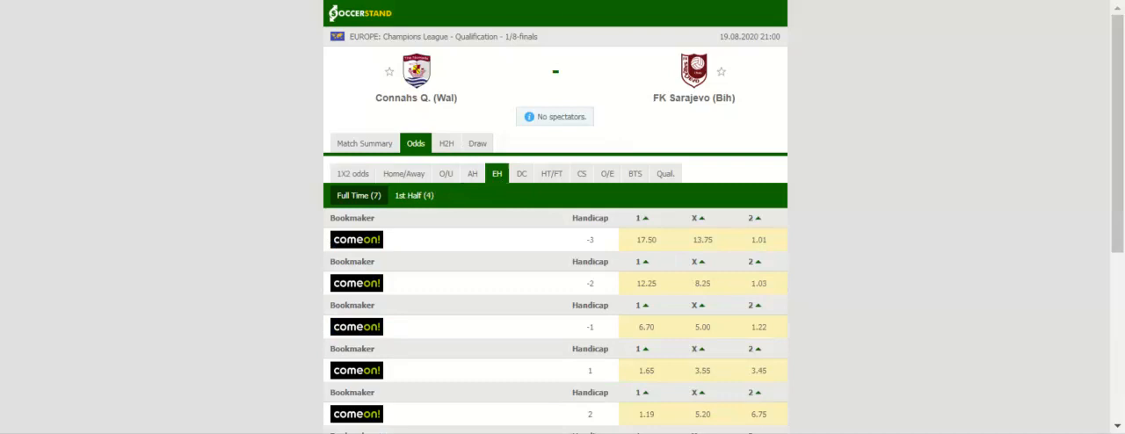
{"action": "mouse_move", "coordinate": [425, 78]}
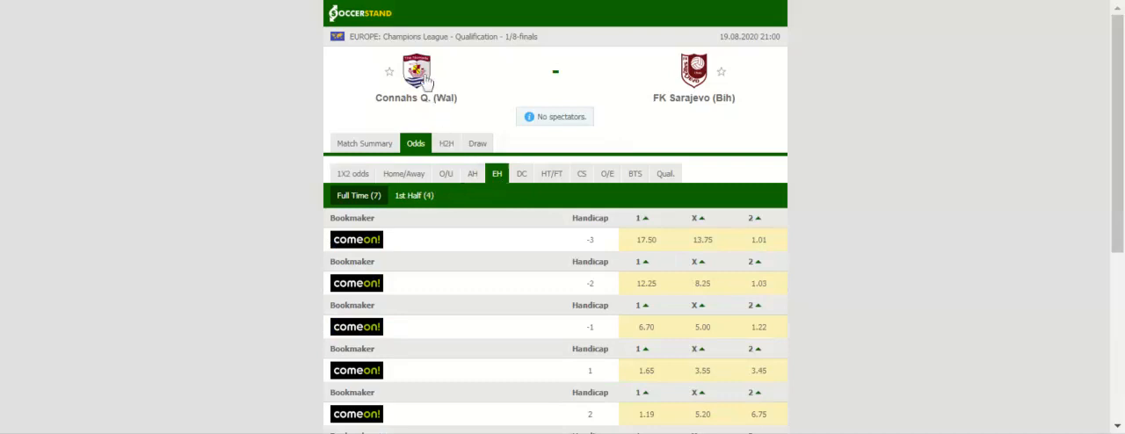